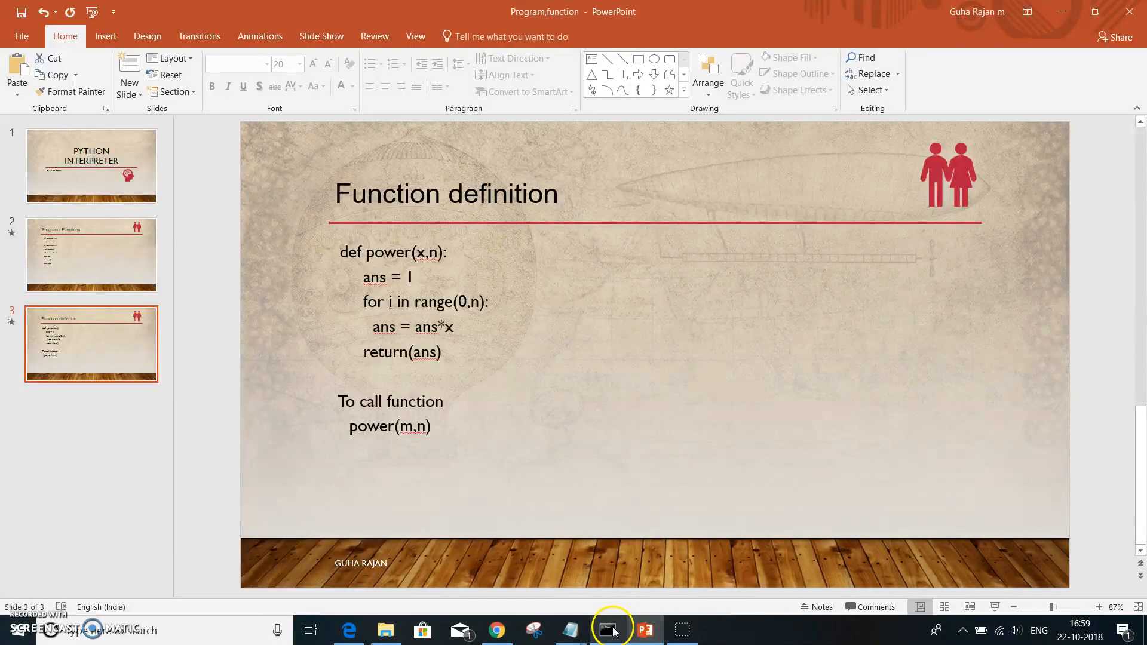
Bring the Anaconda Prompt Python session to the front over the slide.
click(608, 629)
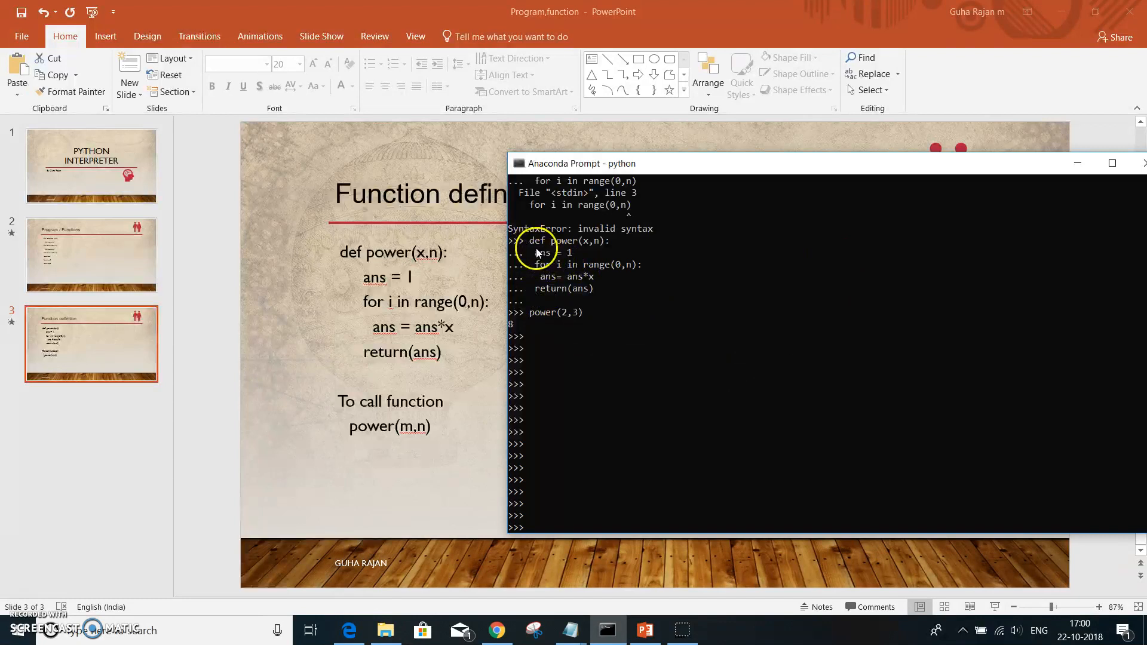
mouse_move(595, 255)
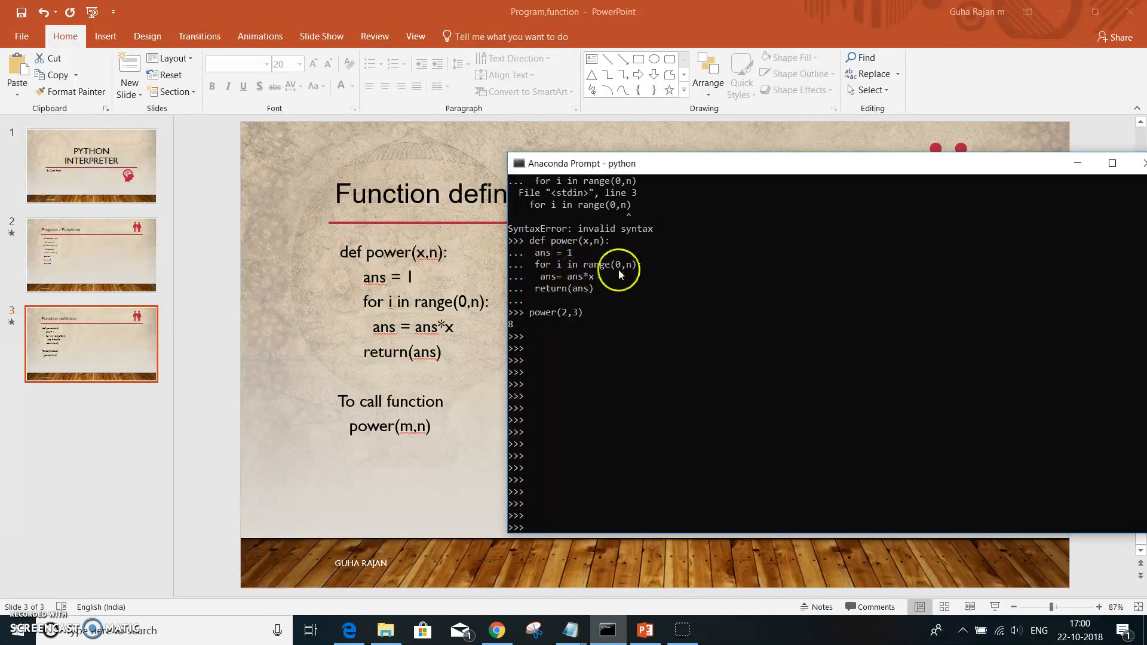
mouse_move(627, 271)
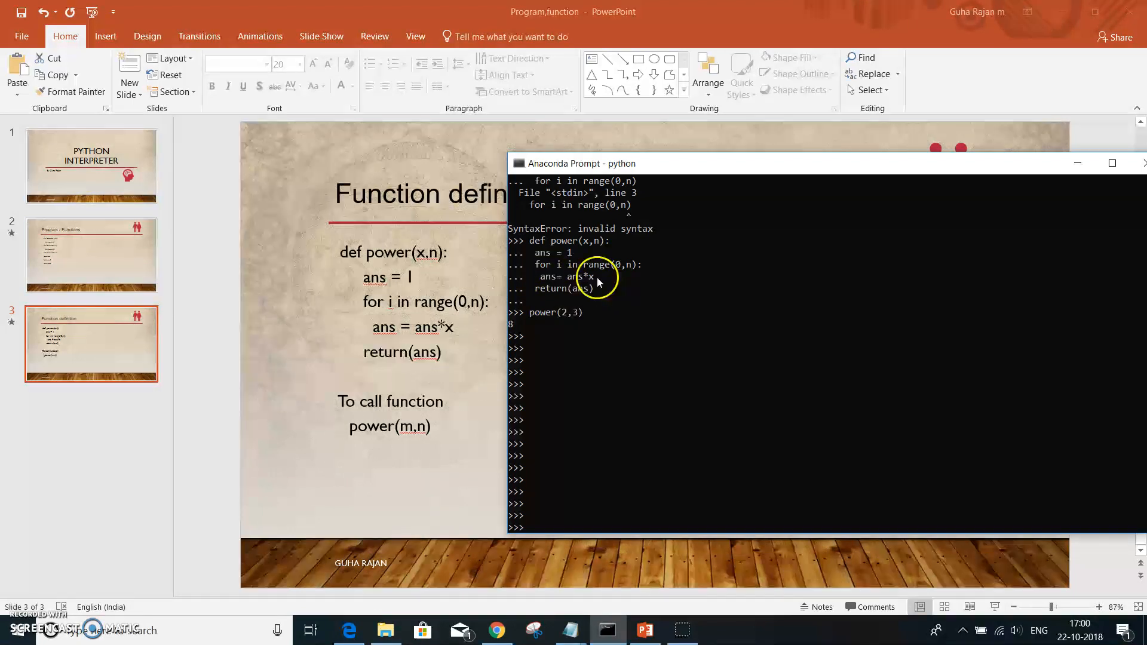
mouse_move(553, 296)
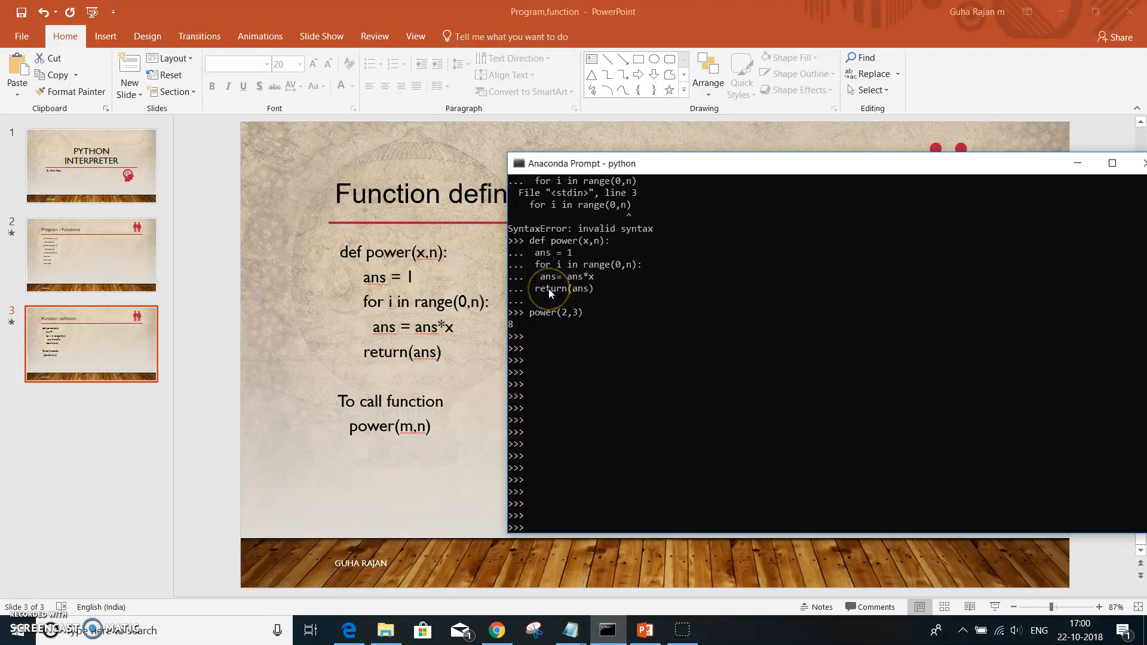
mouse_move(565, 393)
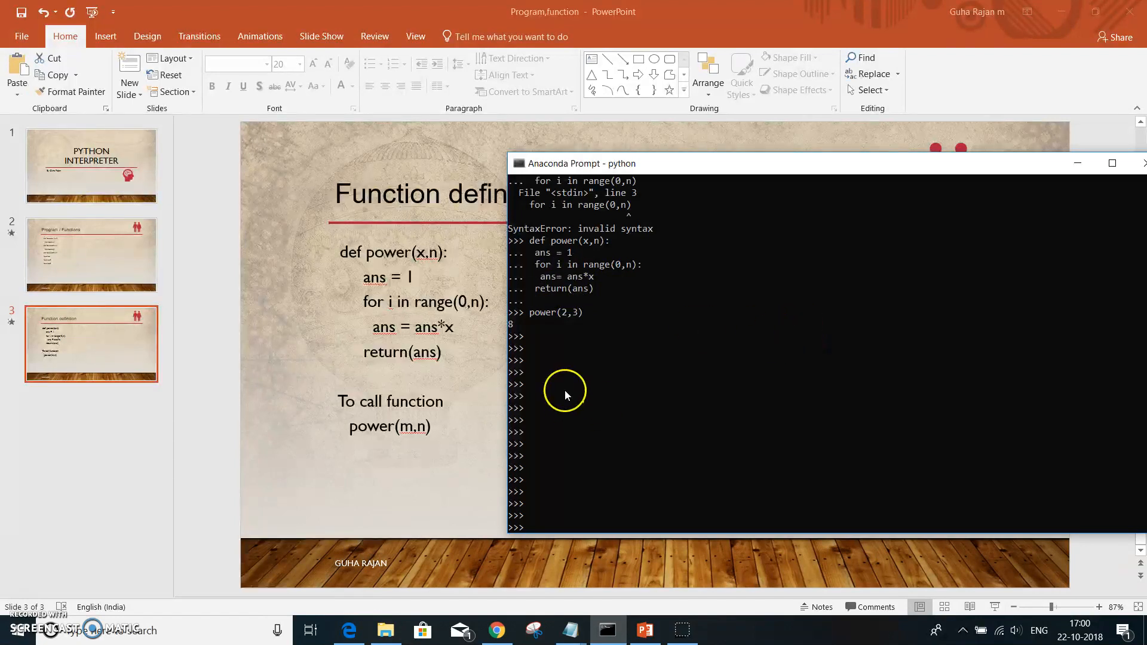
mouse_move(559, 324)
text(p)
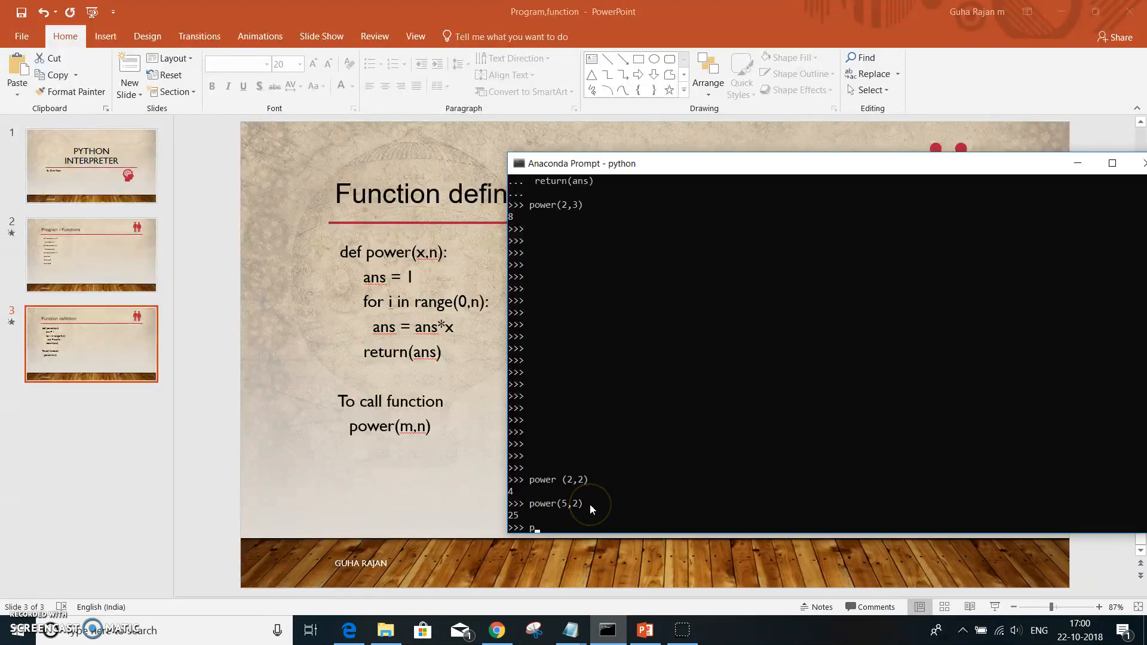
Evaluate power(5,3) at the >>> prompt, returning 125.
text(ower()
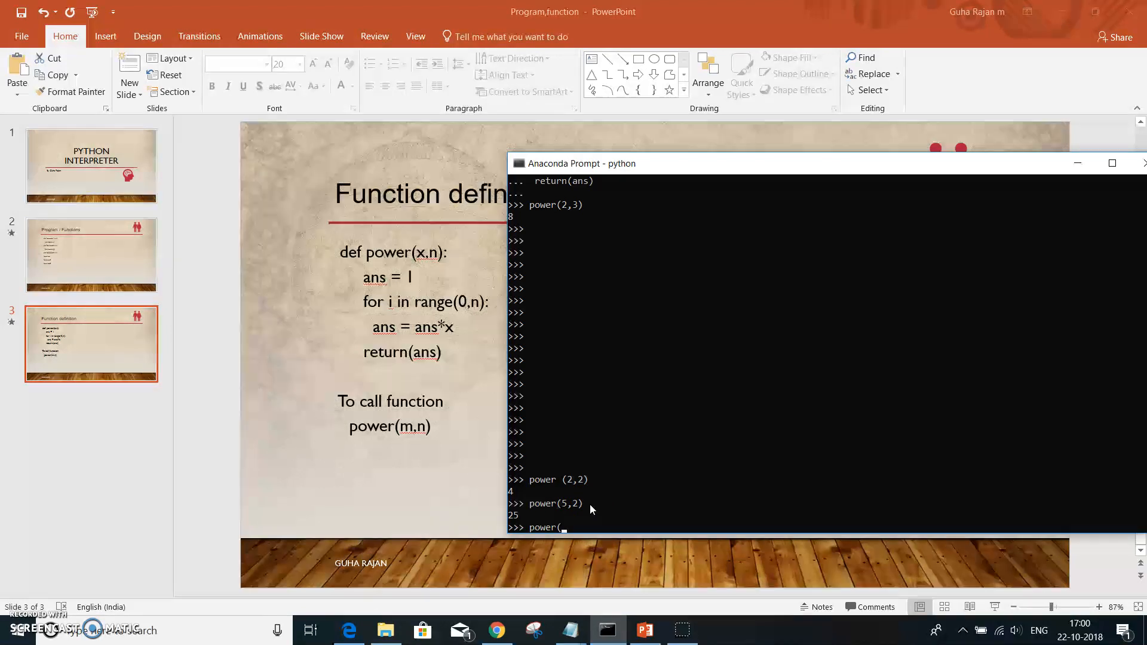
text(5,3))
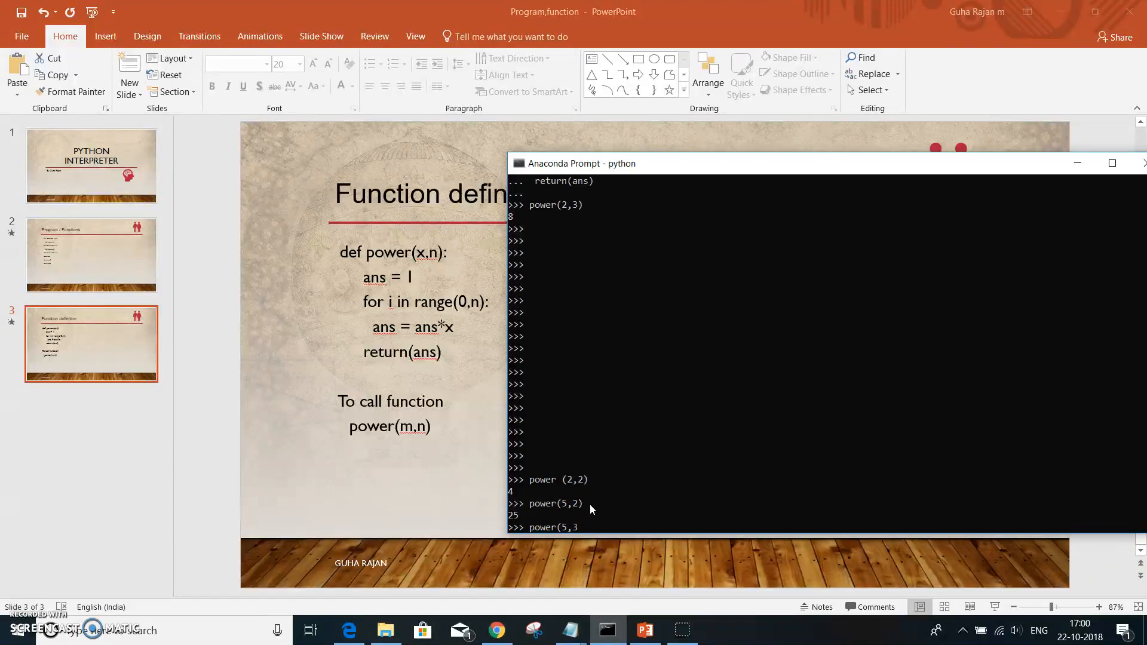
key(enter)
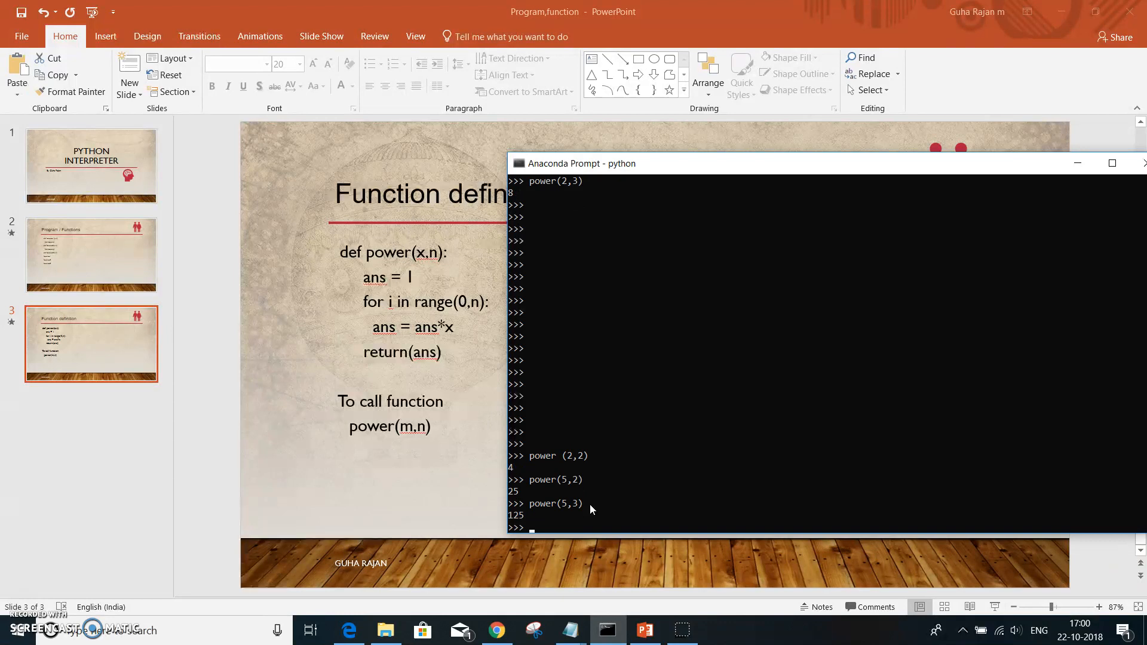